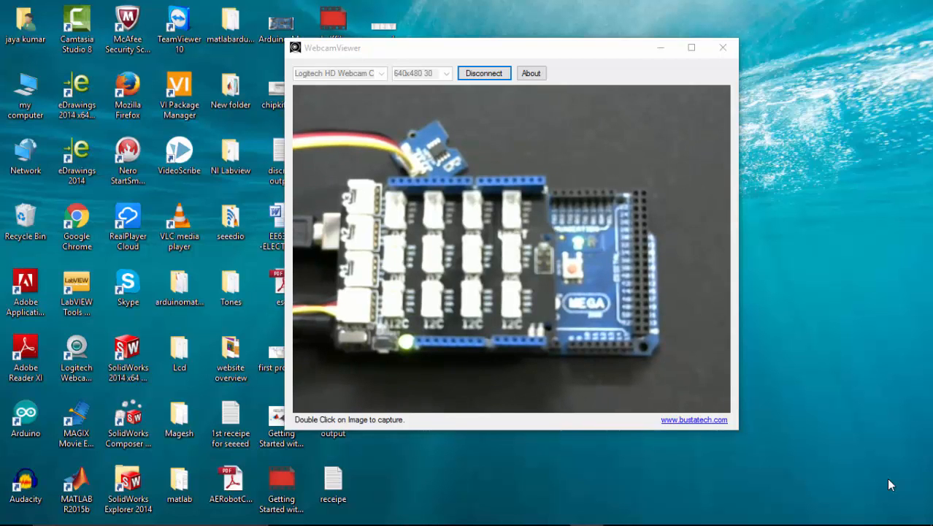
mouse_move(476, 209)
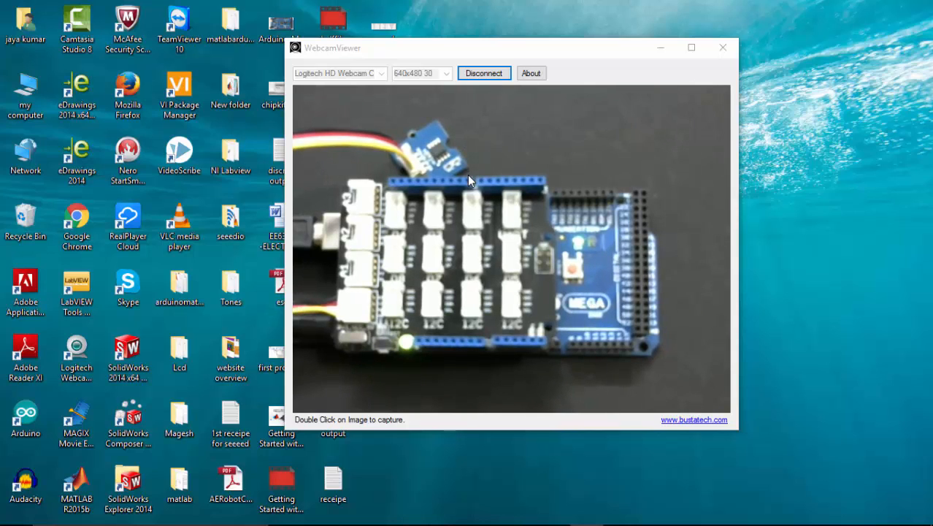
mouse_move(447, 201)
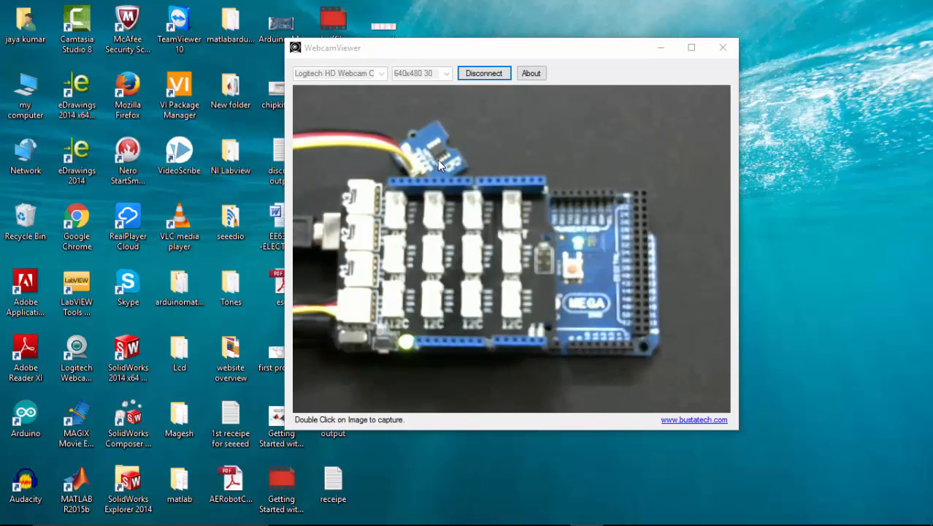
mouse_move(316, 324)
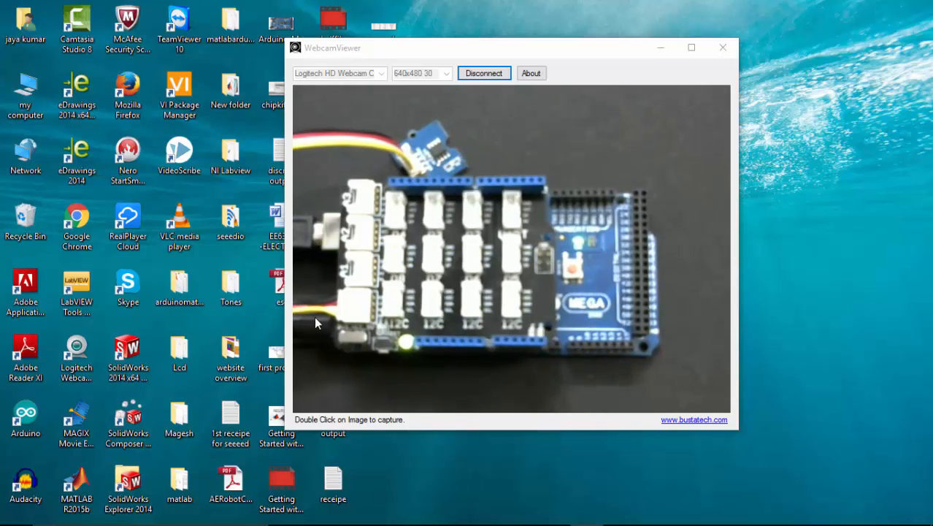
mouse_move(597, 294)
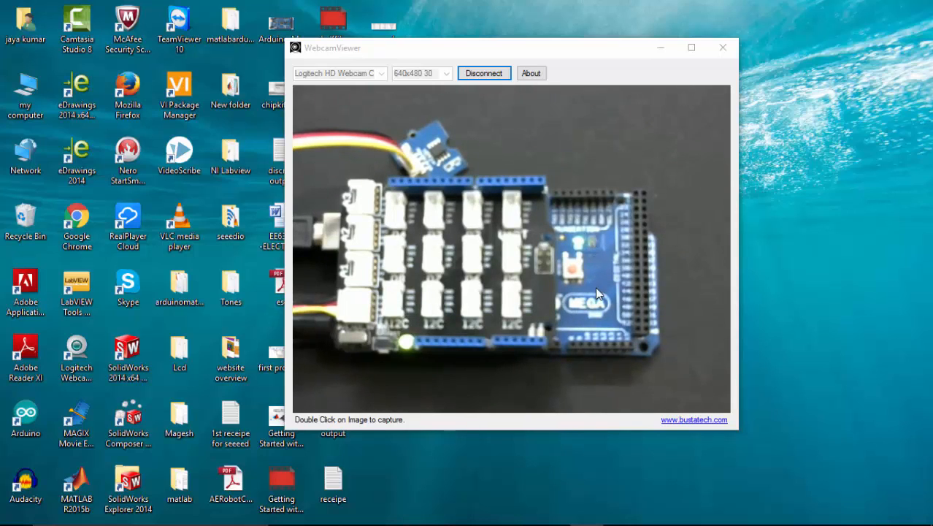
mouse_move(483, 340)
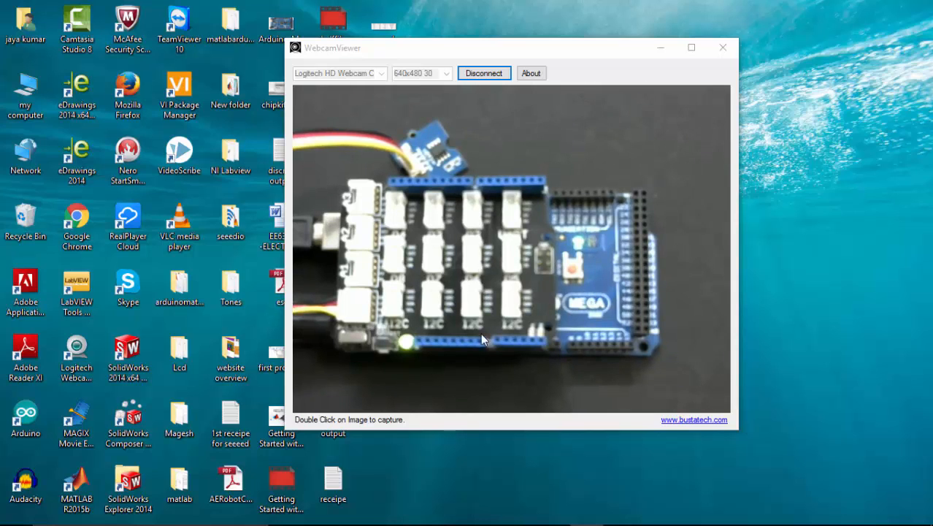
mouse_move(406, 368)
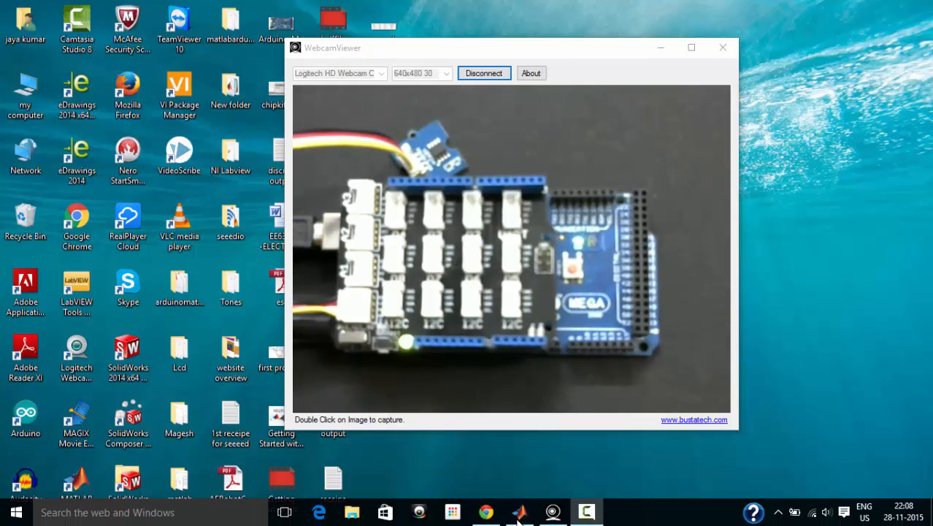
Bring up the Grove Temperature Sensor wiki in Chrome and scroll through its demo code and COM5 readings
left_click(486, 512)
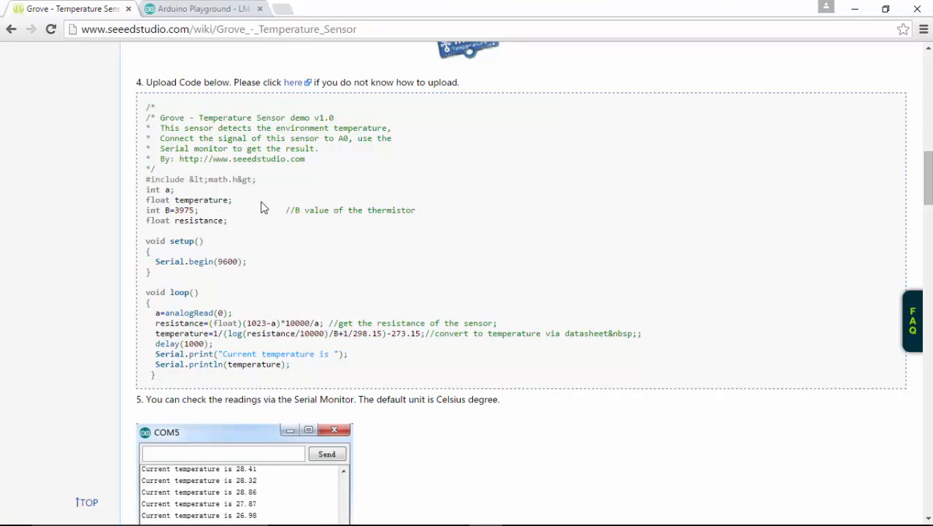
mouse_move(140, 164)
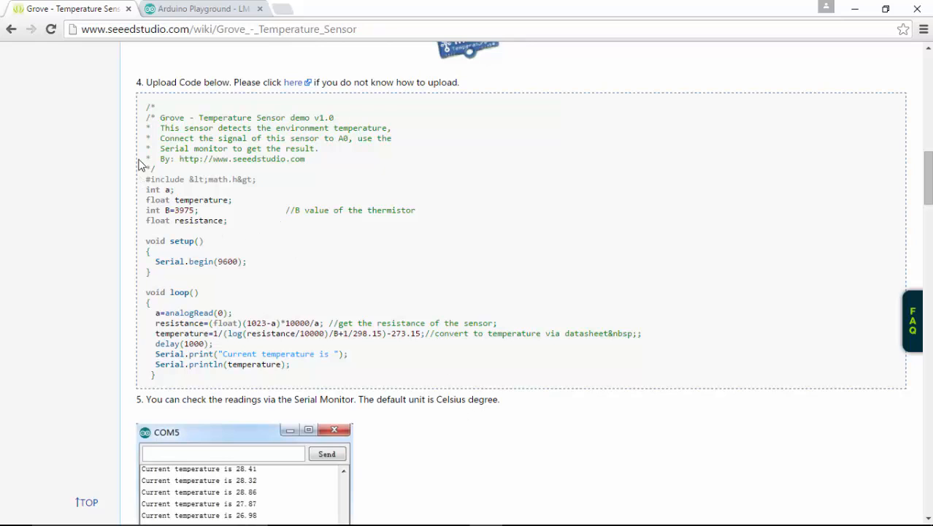
mouse_move(260, 195)
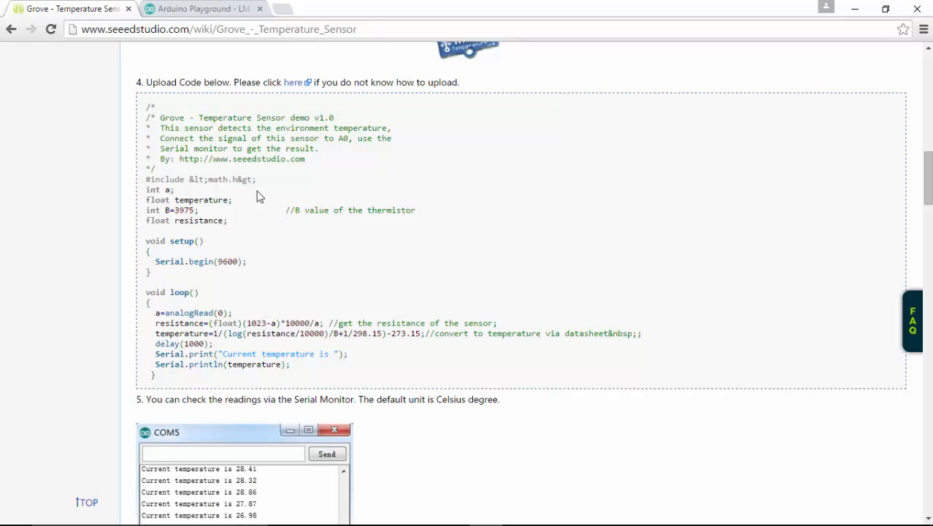
scroll("down", 3)
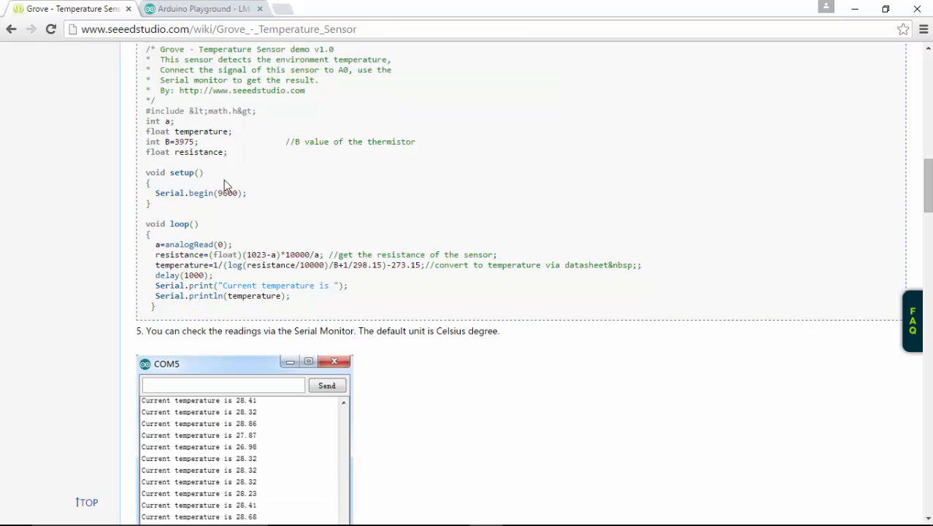
scroll("down", 3)
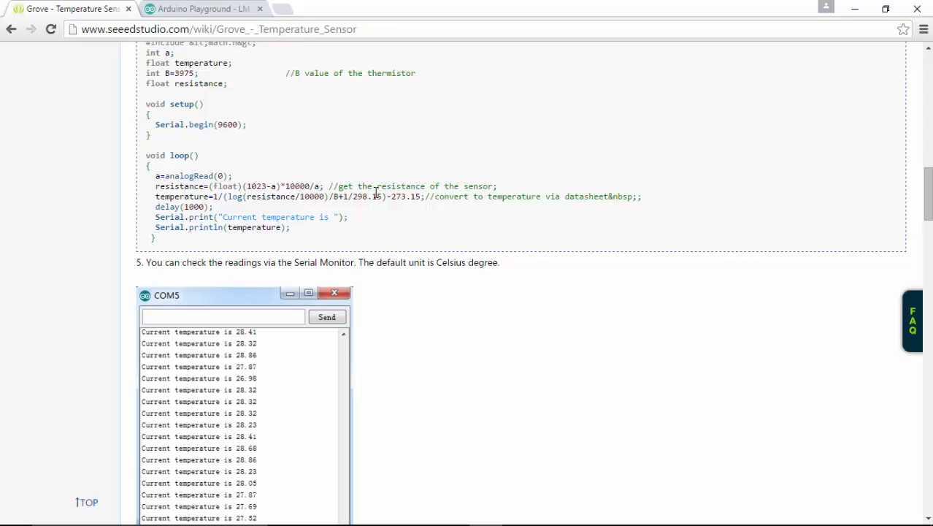
left_click_drag(156, 185, 423, 195)
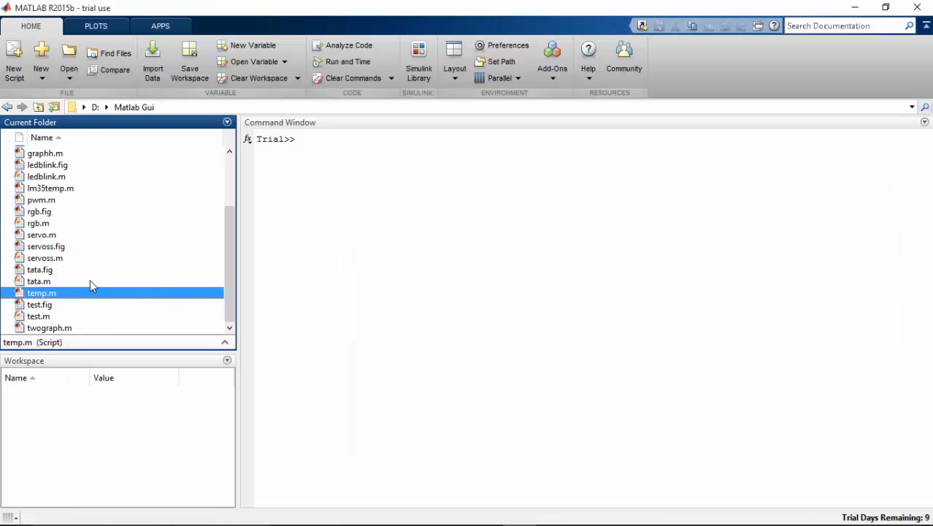
mouse_move(406, 284)
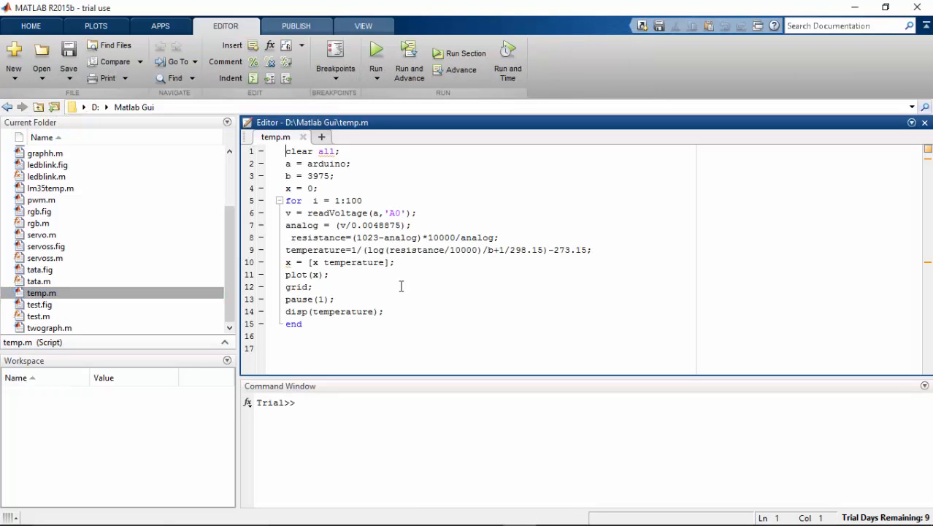
mouse_move(356, 232)
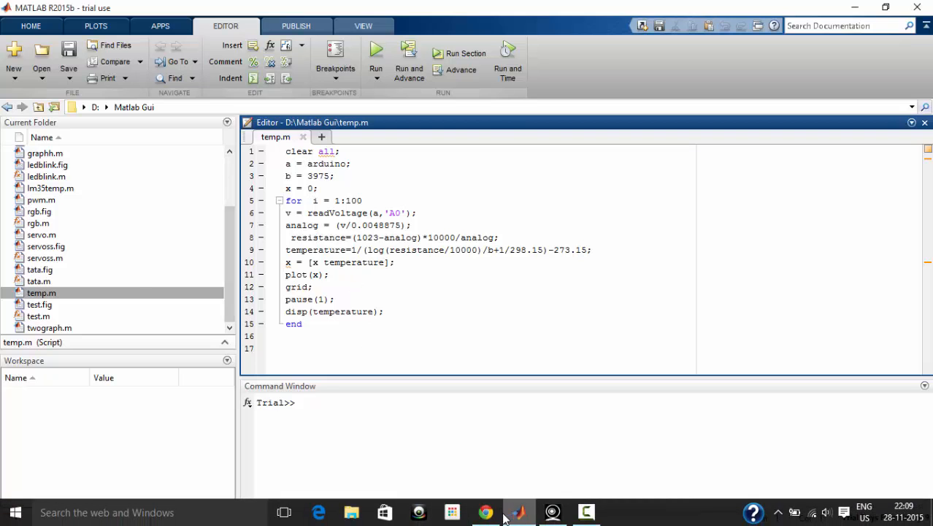
Switch back to Chrome to view the Grove sensor demo code next to temp.m
left_click(486, 511)
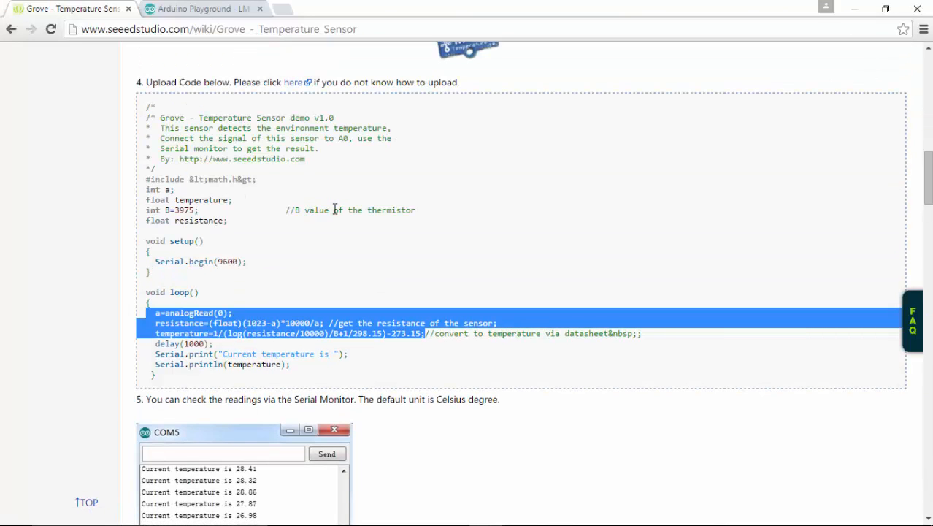
mouse_move(220, 98)
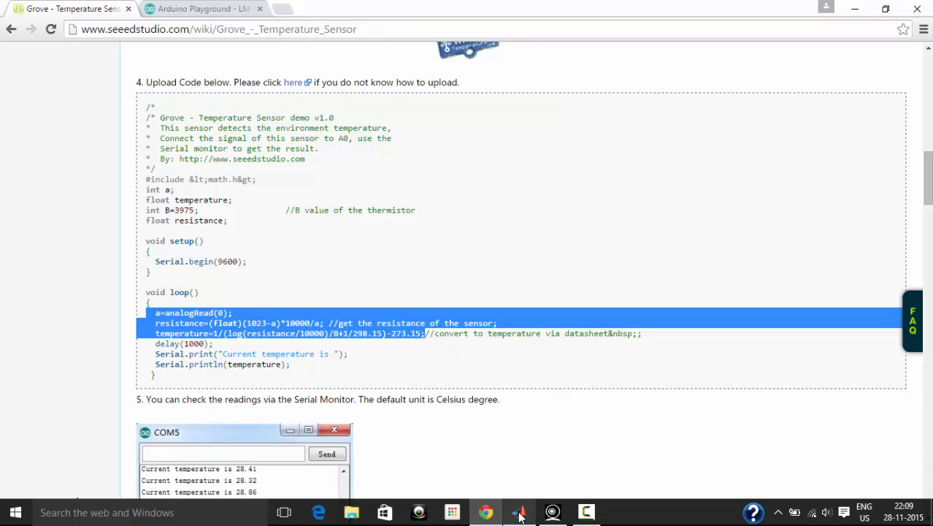
Bring the temp.m Editor forward to compare its resistance and temperature formulas with the demo
left_click(519, 511)
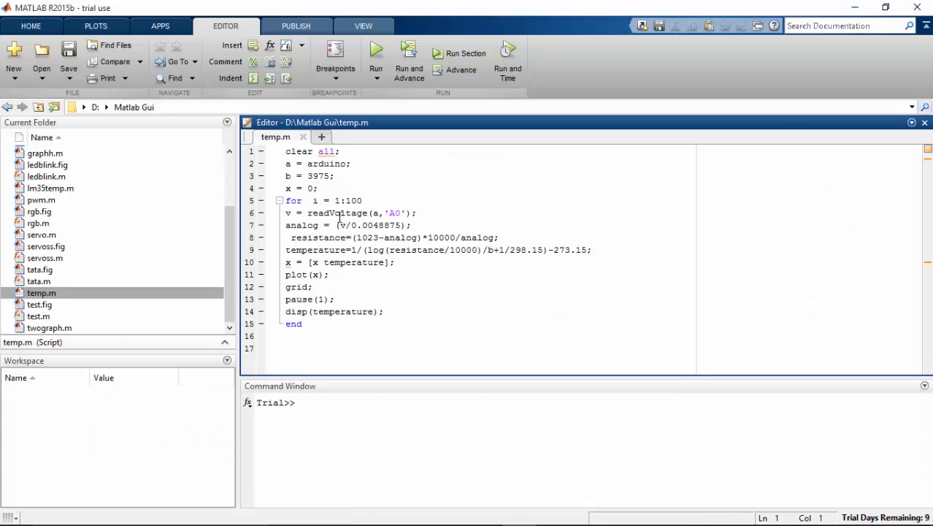
mouse_move(315, 225)
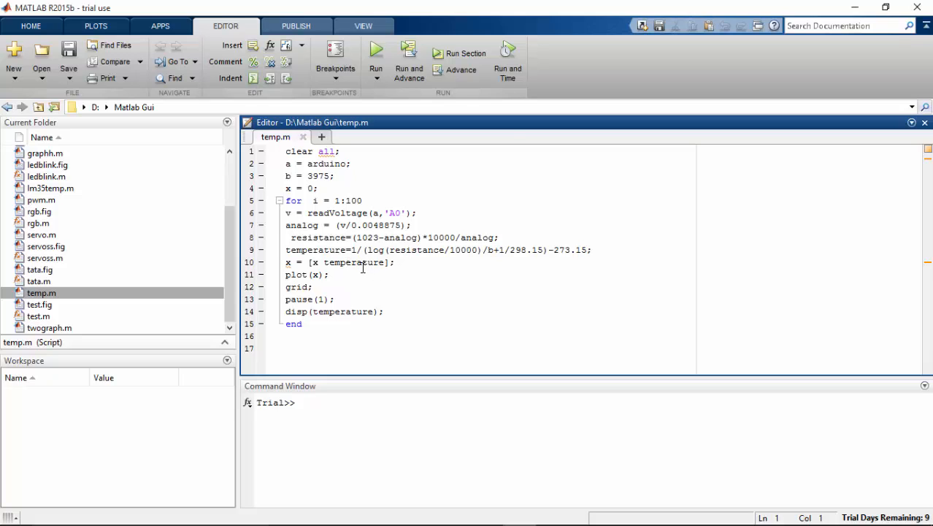
mouse_move(304, 200)
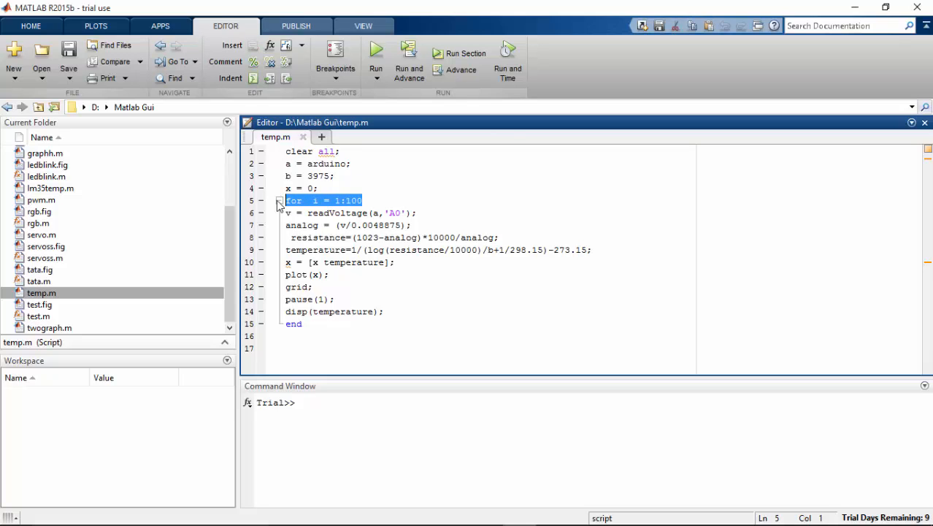
Replace 'for i = 1:100' on line 5 with 'while 1' and run the script
type("whil")
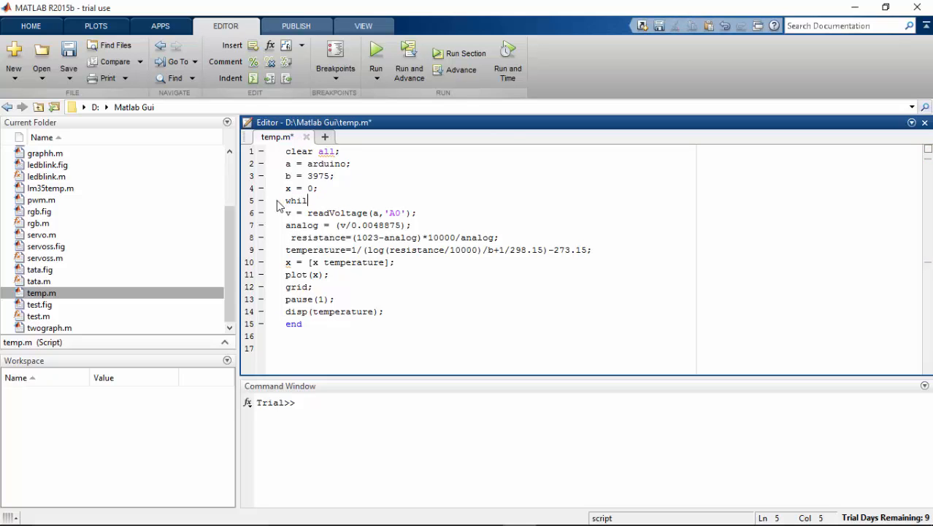
type("e 1")
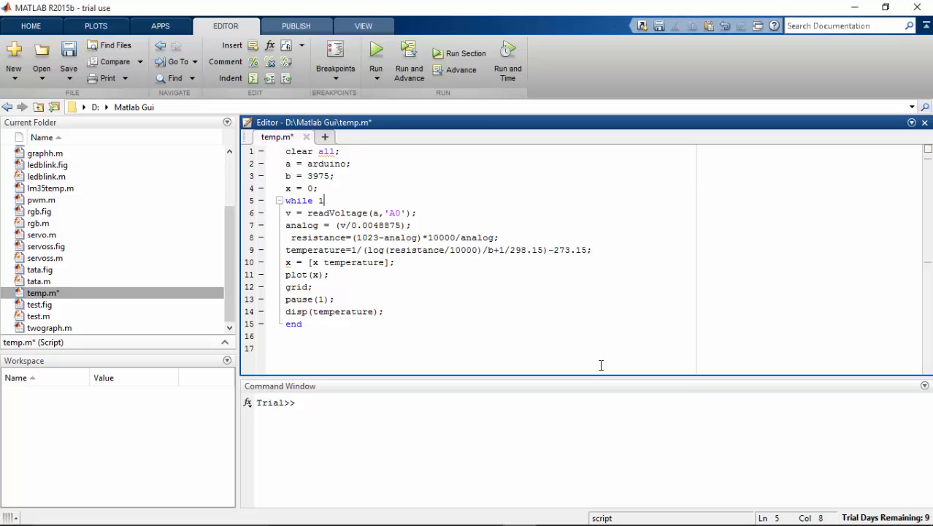
left_click(302, 323)
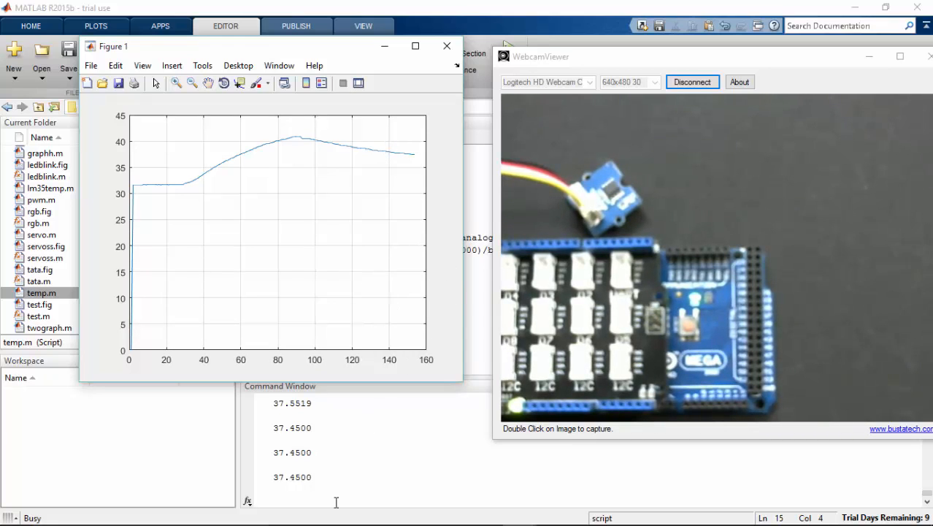
Stop the temperature script and browse the 157 readings in x, rising to about 40.9
left_click(446, 46)
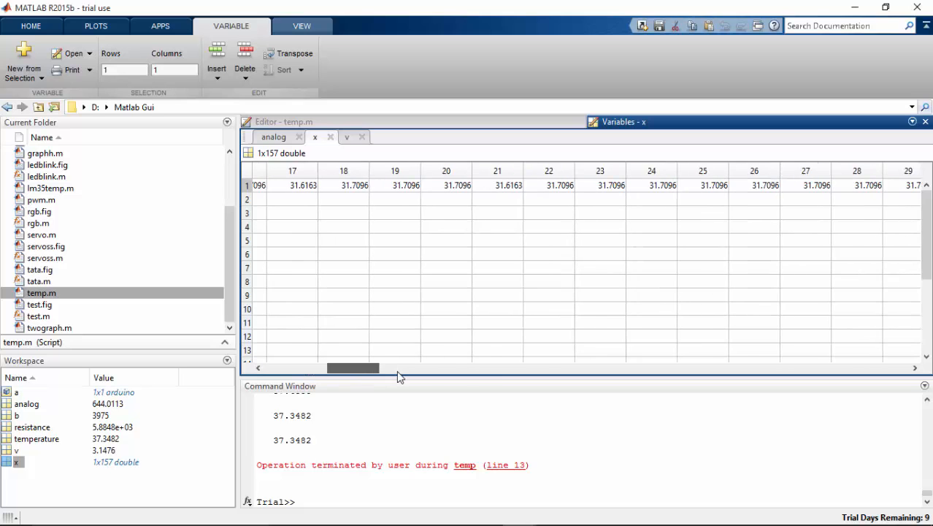
left_click_drag(352, 367, 602, 368)
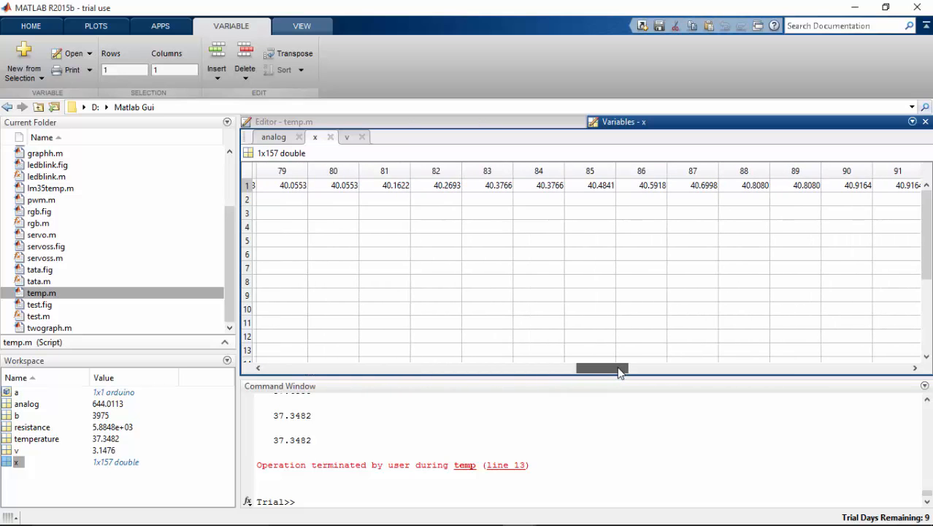
left_click_drag(602, 368, 730, 368)
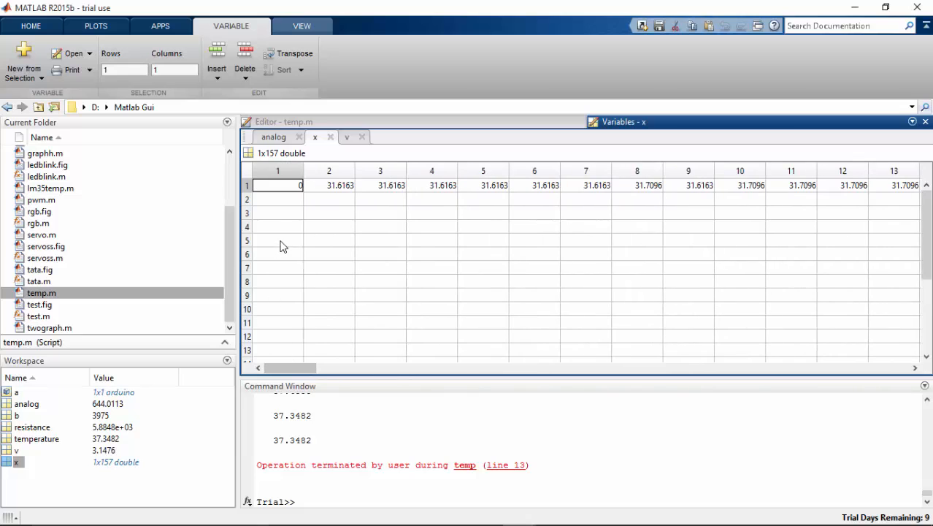
mouse_move(212, 390)
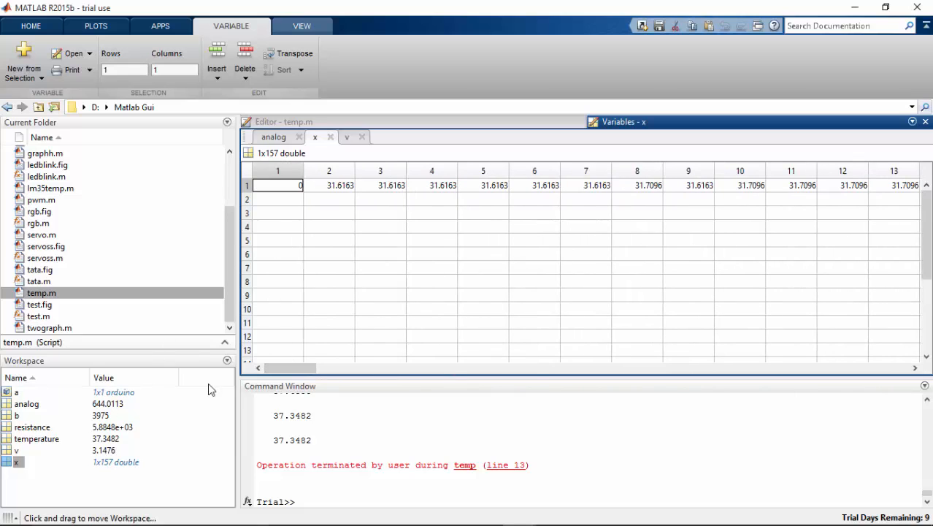
mouse_move(183, 389)
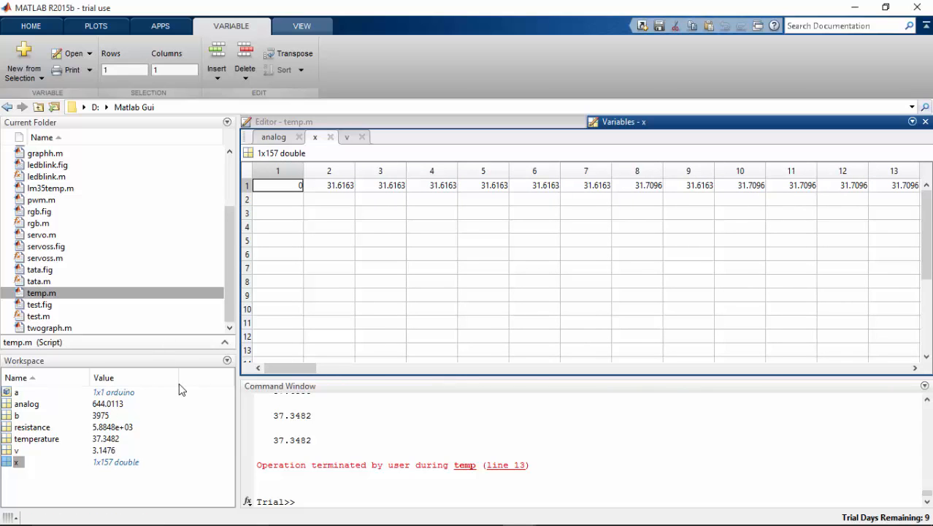